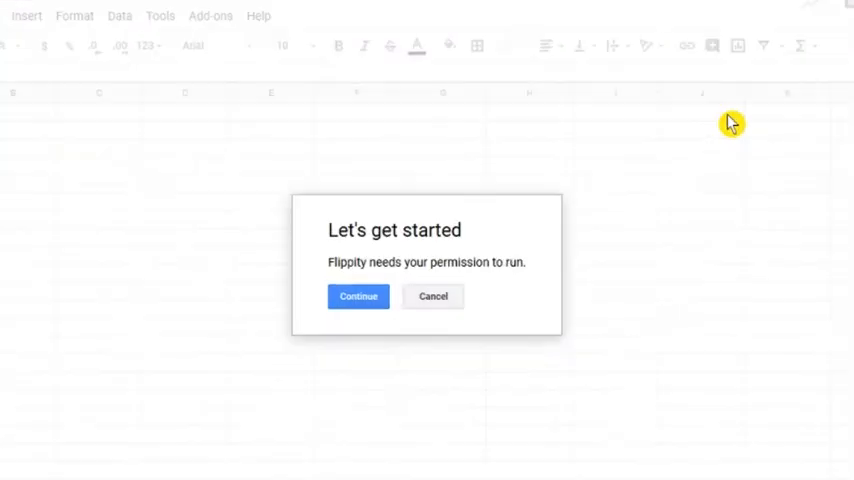
# Grant the Flippity add-on permission to access the Google account
pyautogui.click(358, 296)
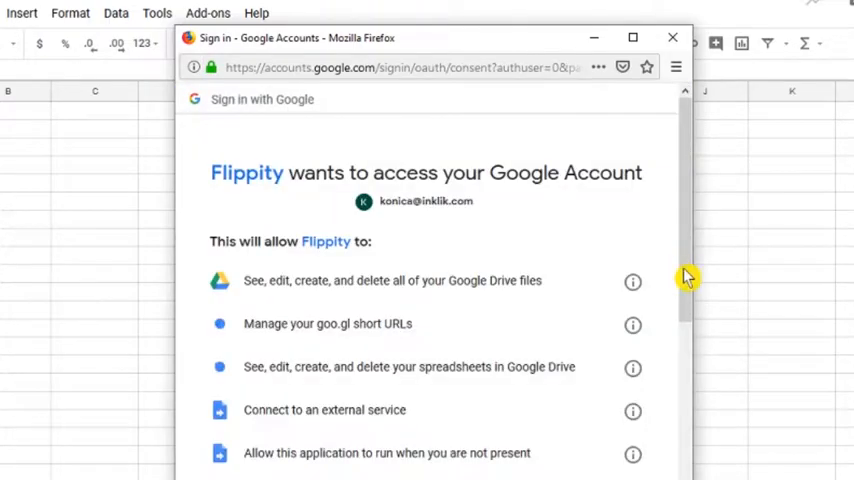
pyautogui.scroll(-3)
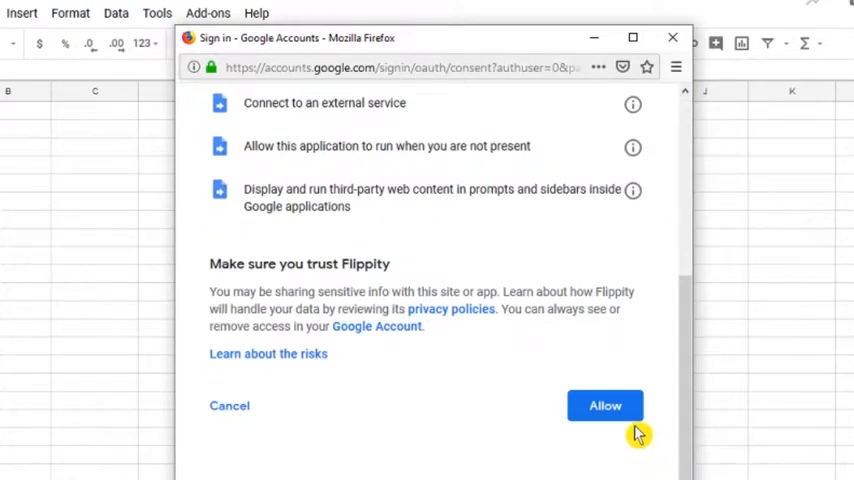
pyautogui.click(604, 405)
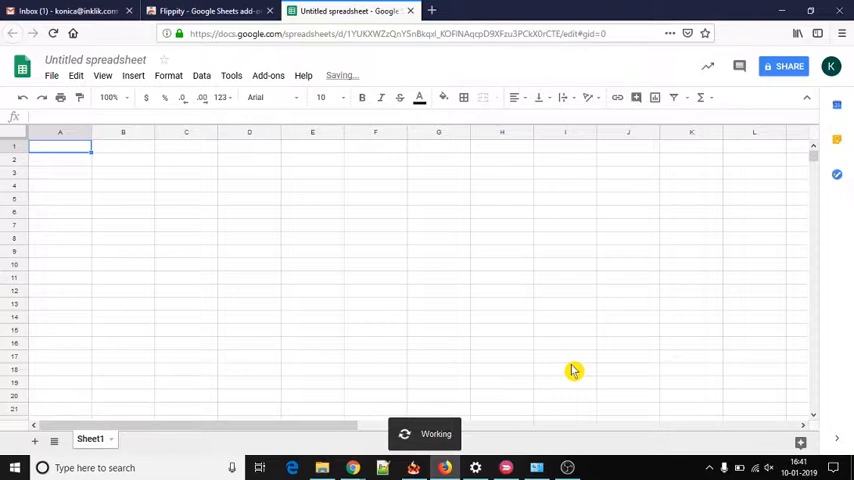
# Open the Flippity Pick A Template gallery from the Add-ons menu
pyautogui.click(216, 21)
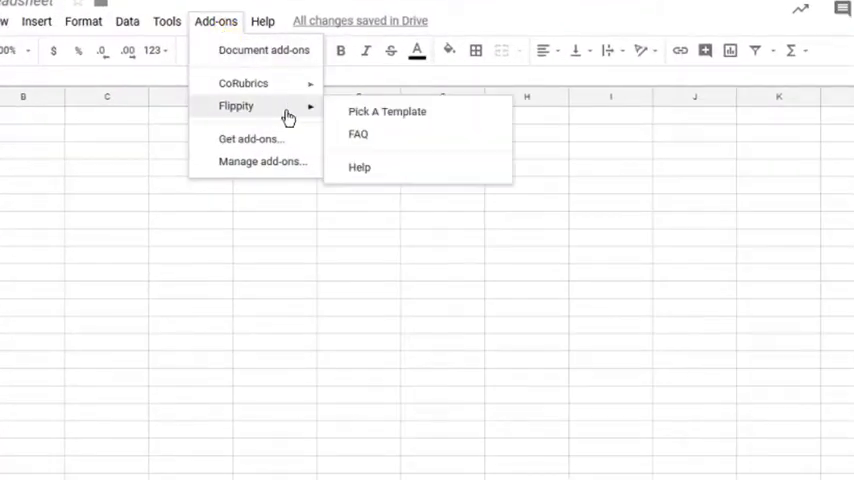
pyautogui.click(444, 124)
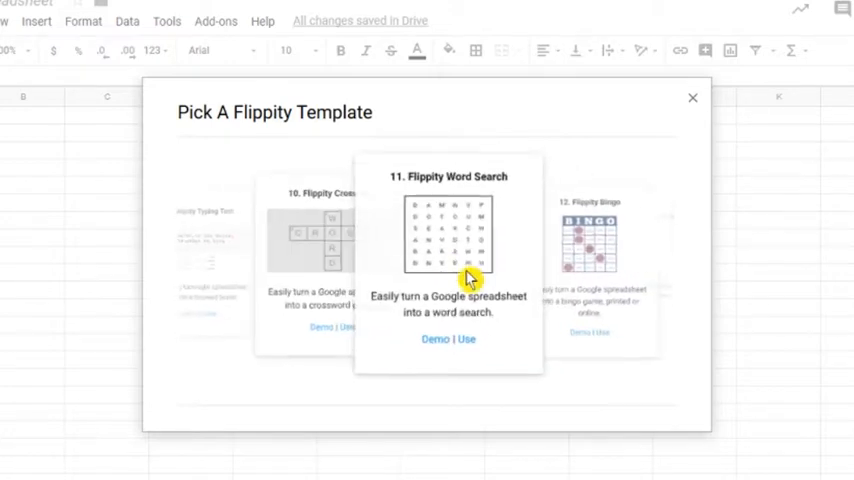
# Apply the Flippity Word Search template of countries and capitals, dismissing the link notice
pyautogui.click(465, 338)
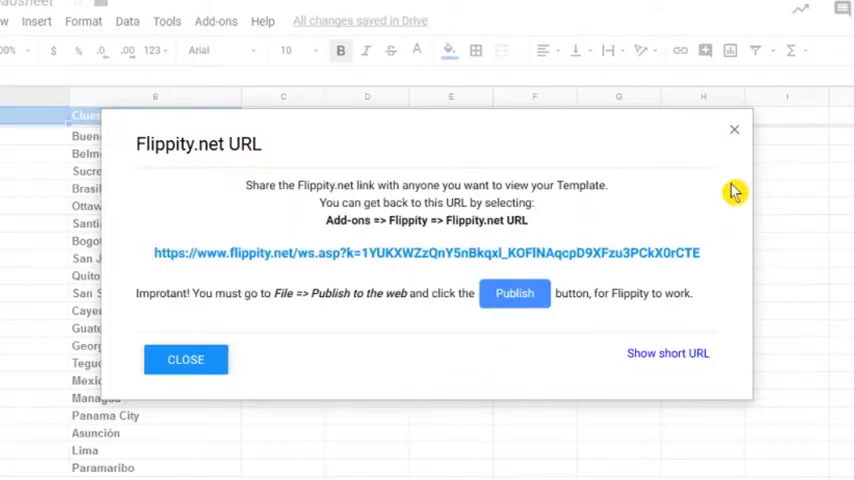
pyautogui.click(185, 359)
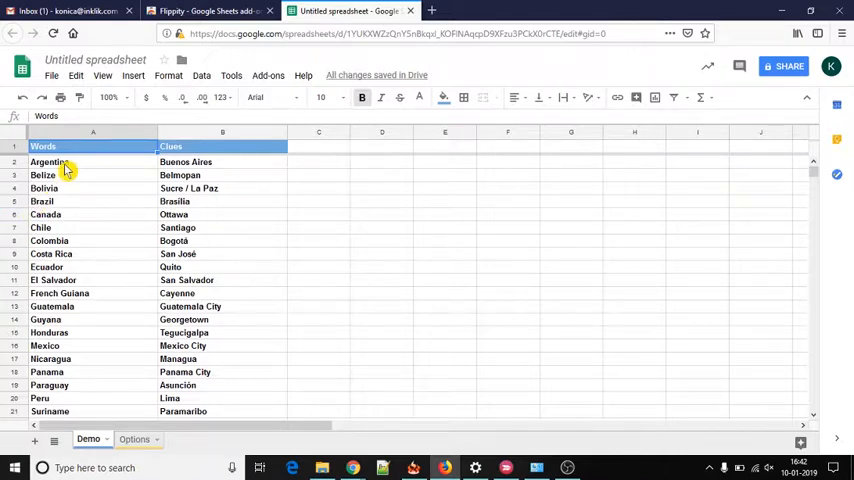
pyautogui.moveTo(86, 167)
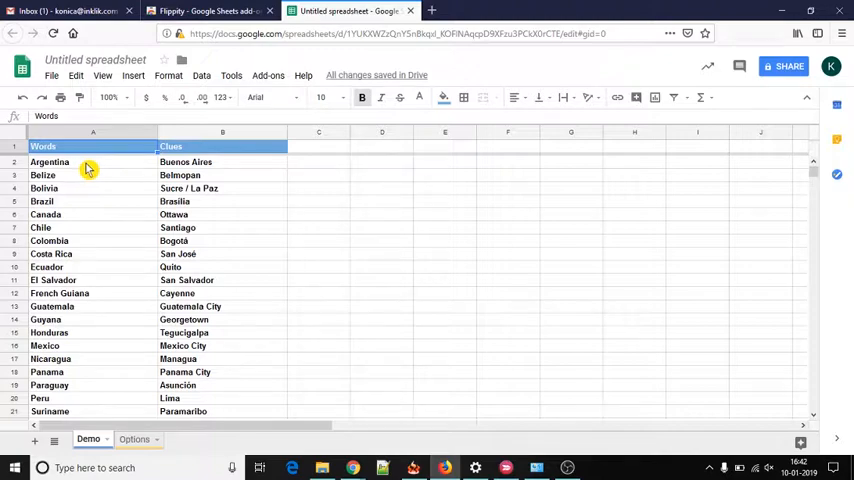
pyautogui.click(49, 66)
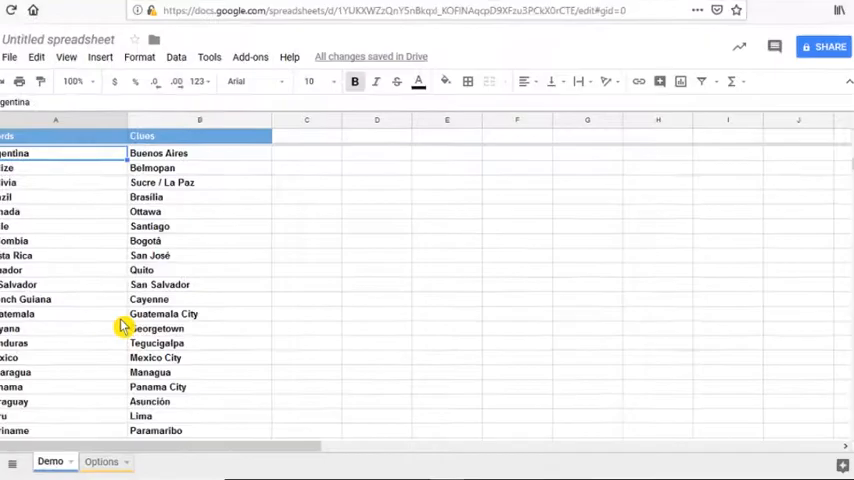
# Publish the entire word search spreadsheet to the web and confirm
pyautogui.click(228, 328)
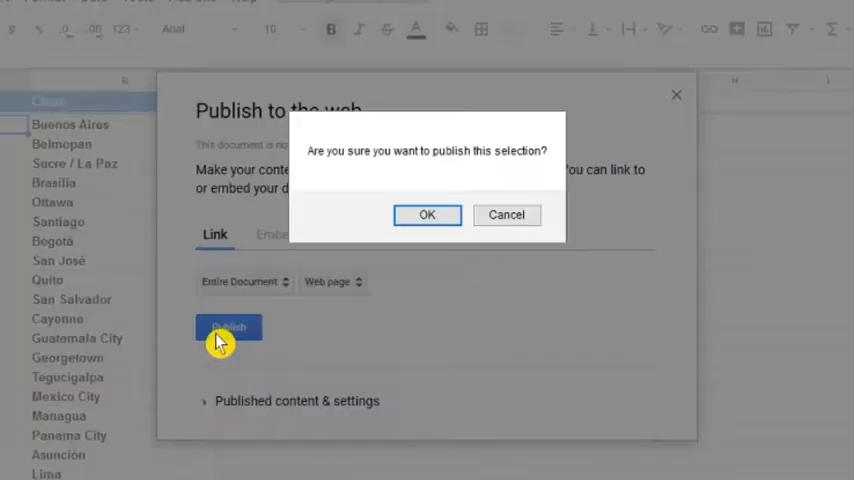
pyautogui.click(427, 214)
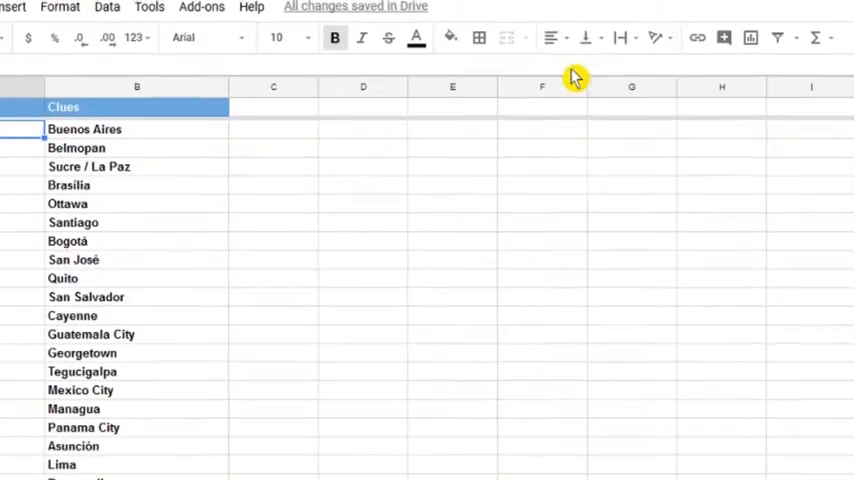
pyautogui.click(202, 9)
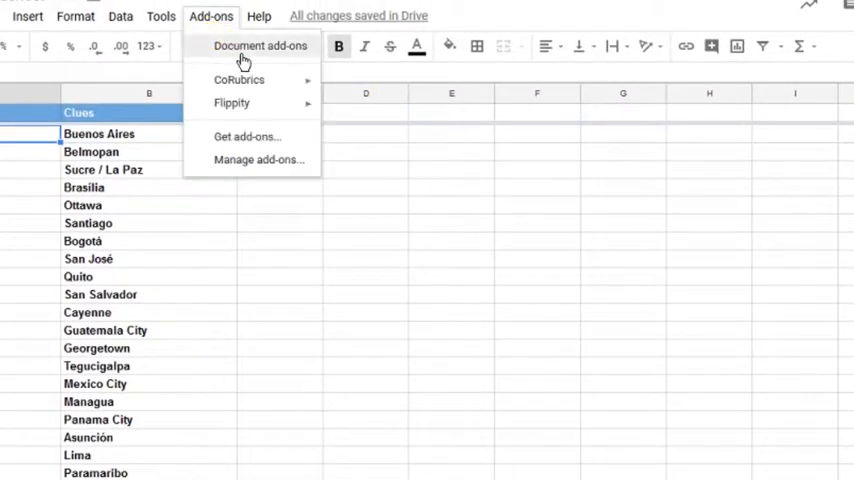
pyautogui.moveTo(232, 102)
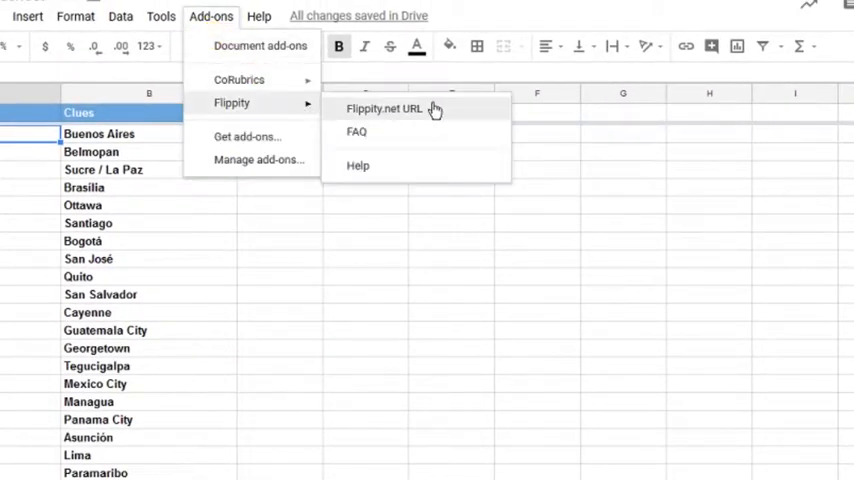
# Show the template's Flippity.net URL to load the word search puzzle
pyautogui.click(391, 108)
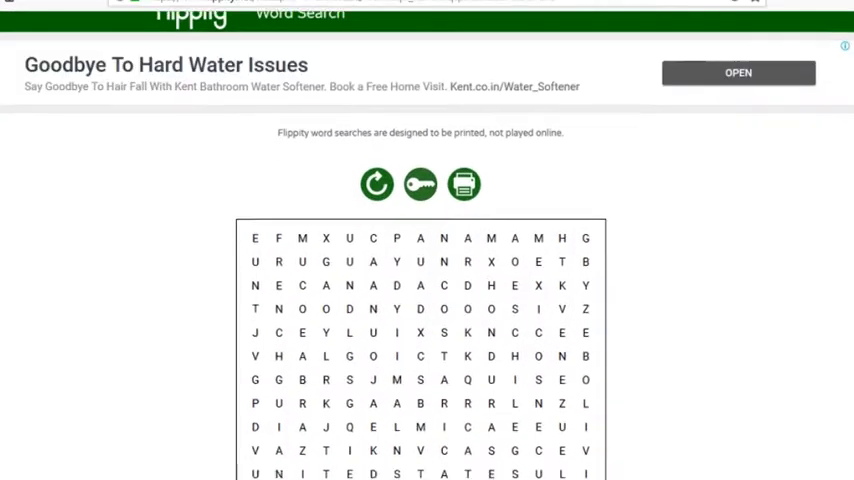
pyautogui.scroll(-3)
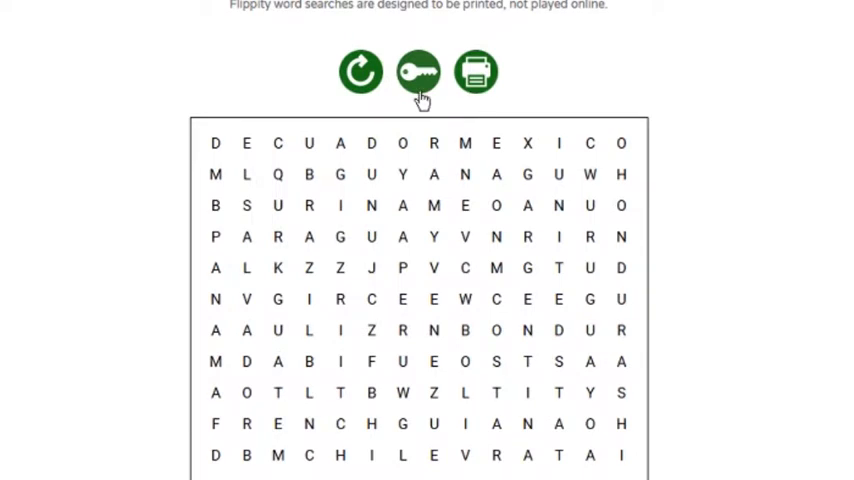
pyautogui.click(419, 71)
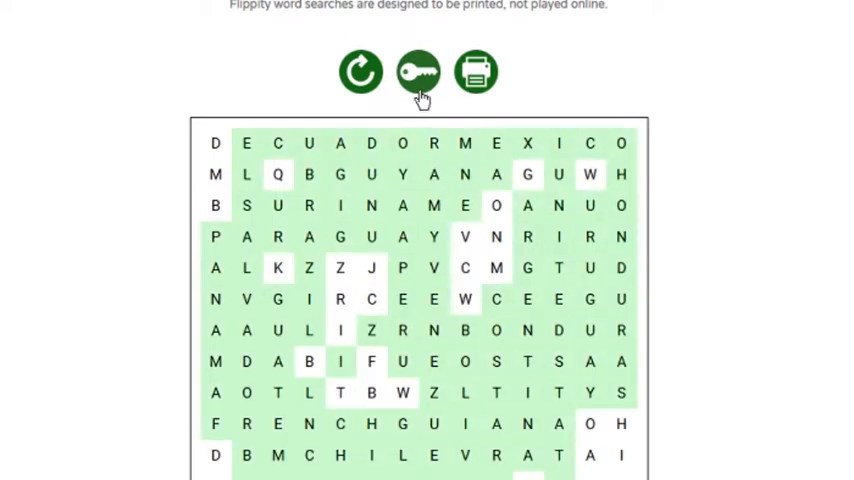
pyautogui.moveTo(477, 71)
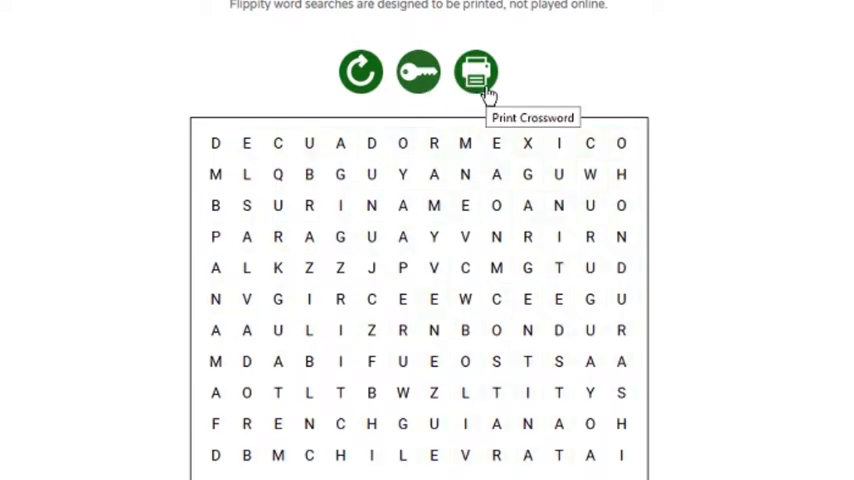